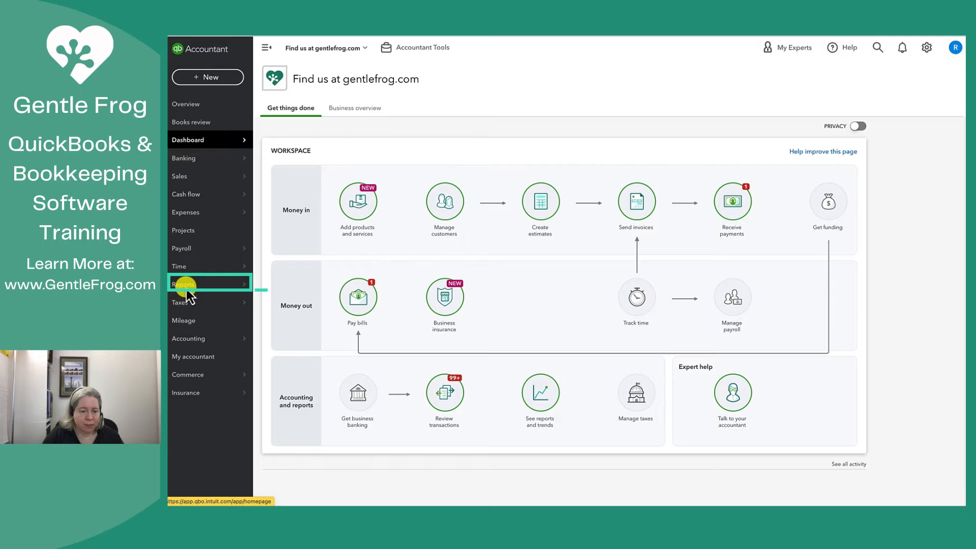
Step: Find the Profit and Loss report on the Reports page by searching 'pr'
click(183, 284)
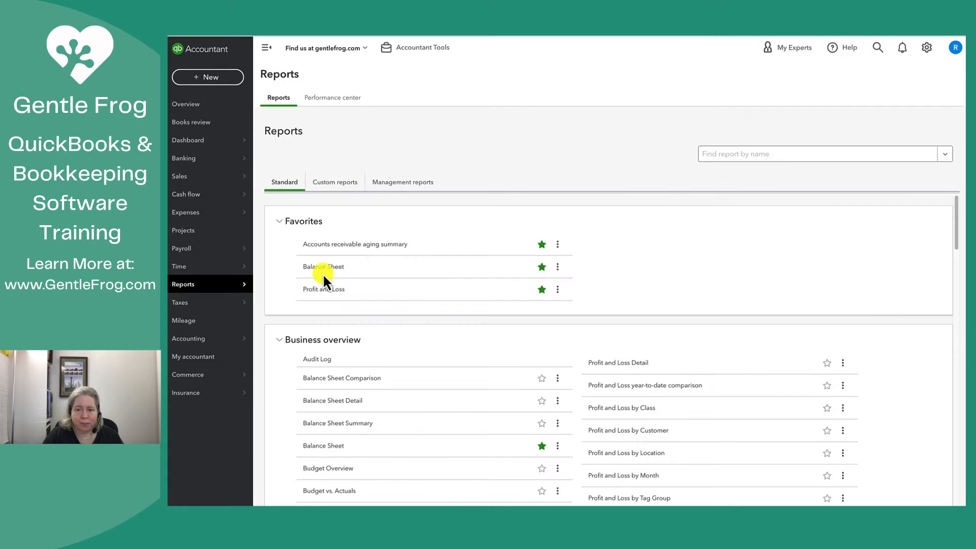
text(profit)
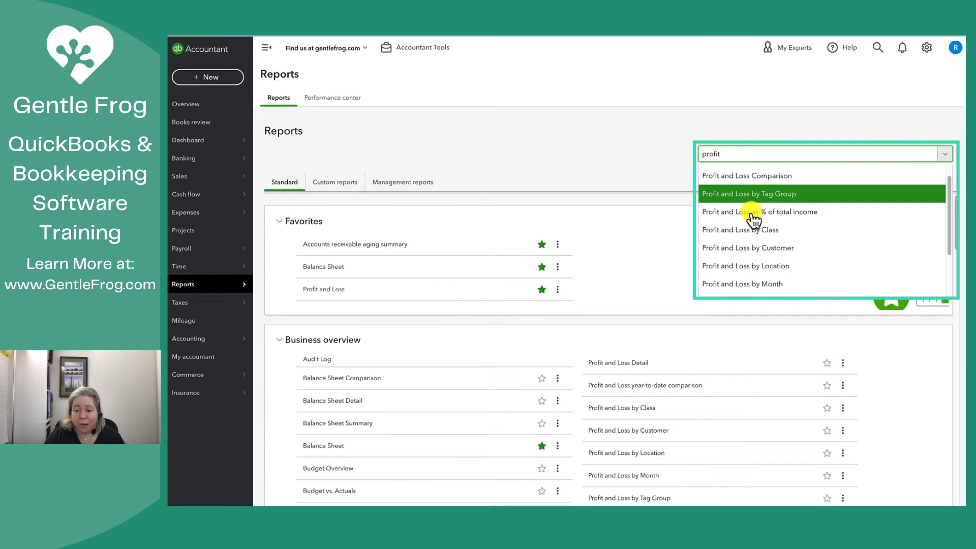
scroll(down, 3)
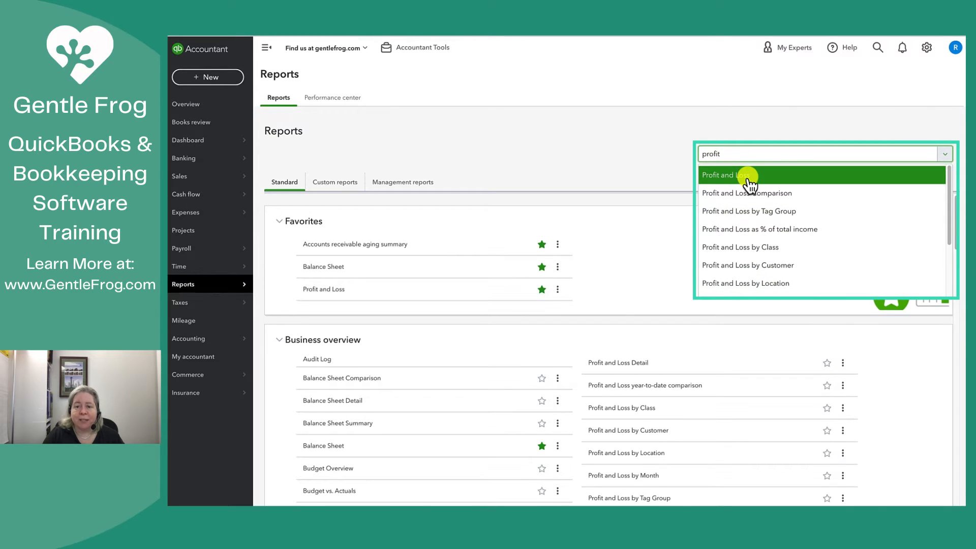
click(730, 175)
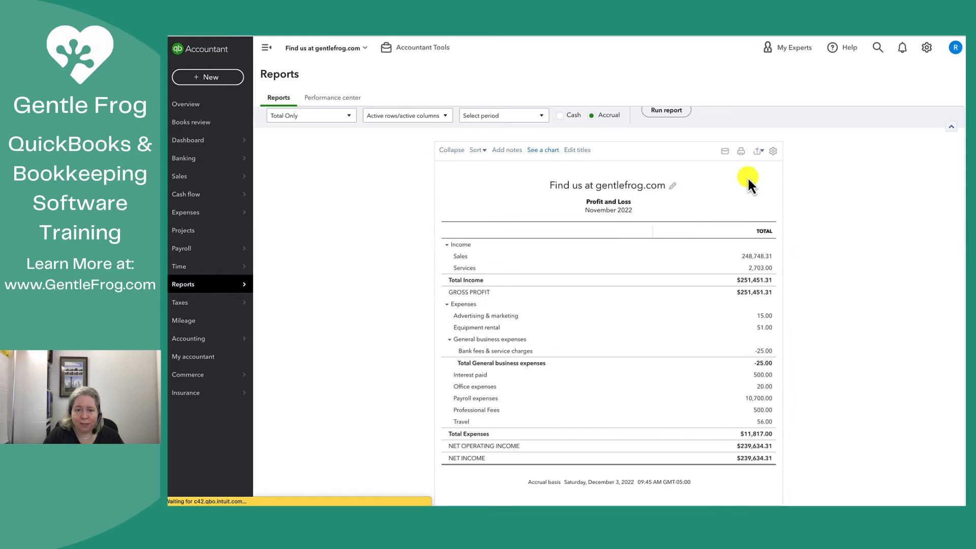
Step: Rerun the Profit and Loss for 01/01/2022–12/31/2022 using the Cash accounting method
click(311, 165)
text(09/)
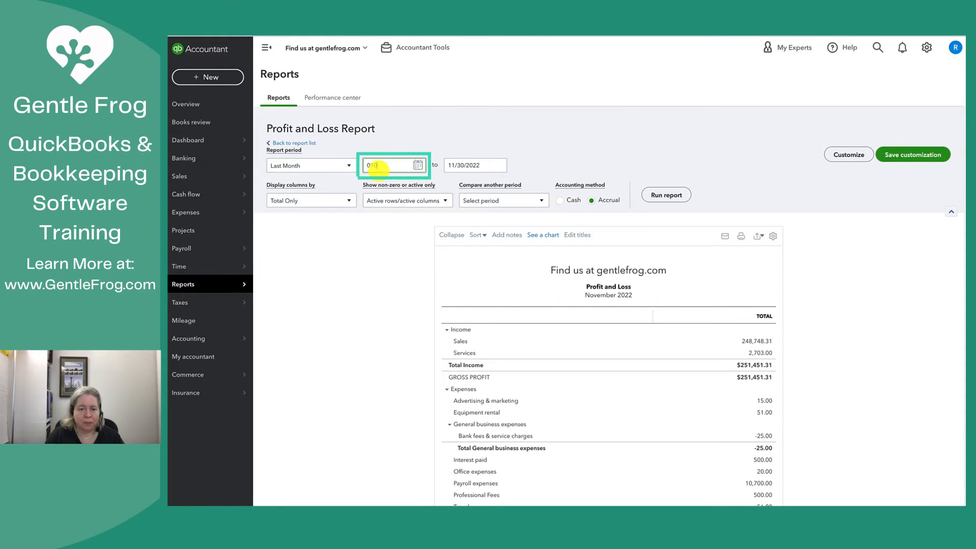
text(123122)
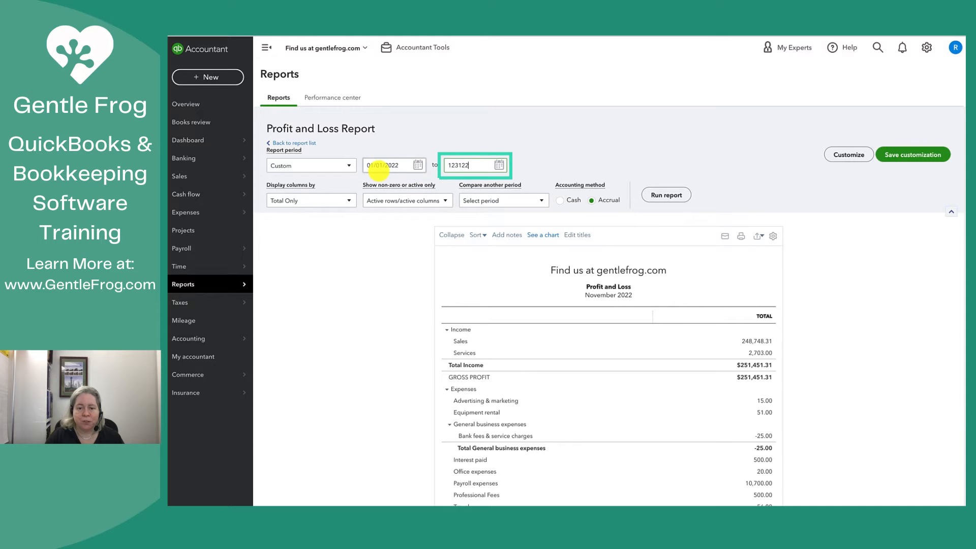
click(666, 194)
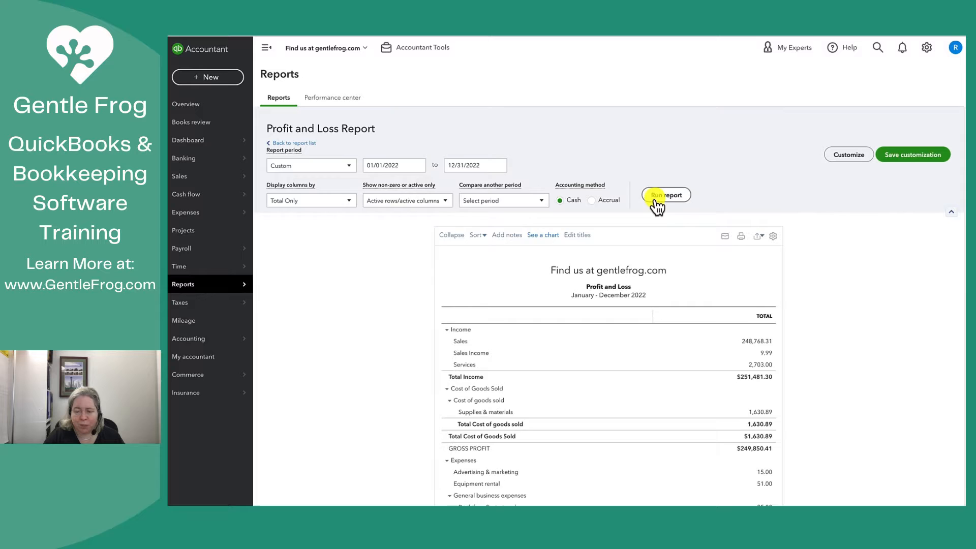
click(666, 195)
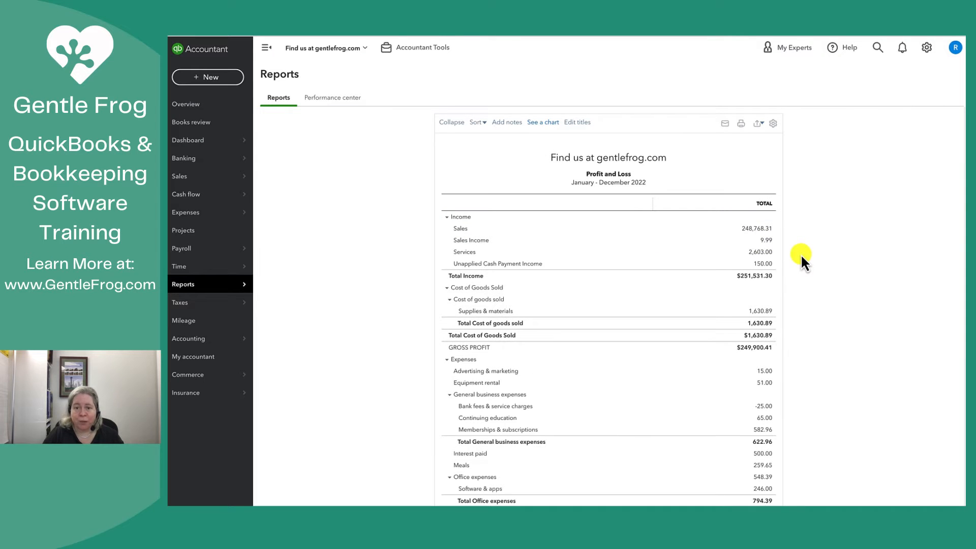
scroll(down, 3)
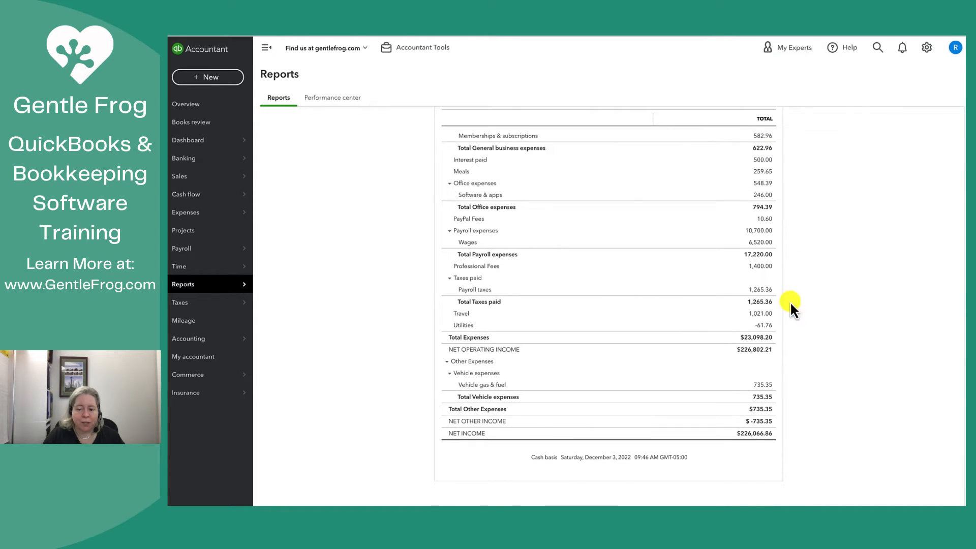
mouse_move(785, 352)
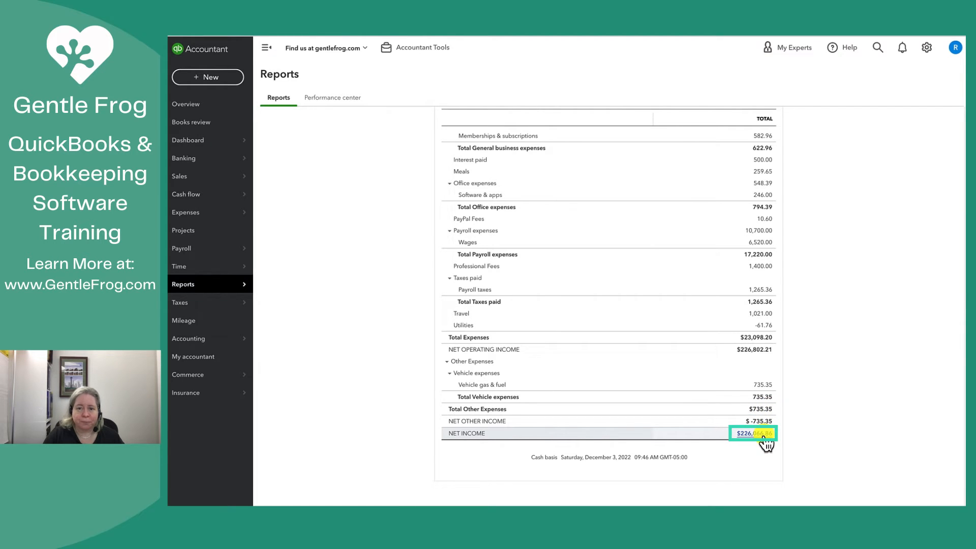
Step: Drill into Net Income for the Profit and Loss Detail and export it to Excel
click(750, 433)
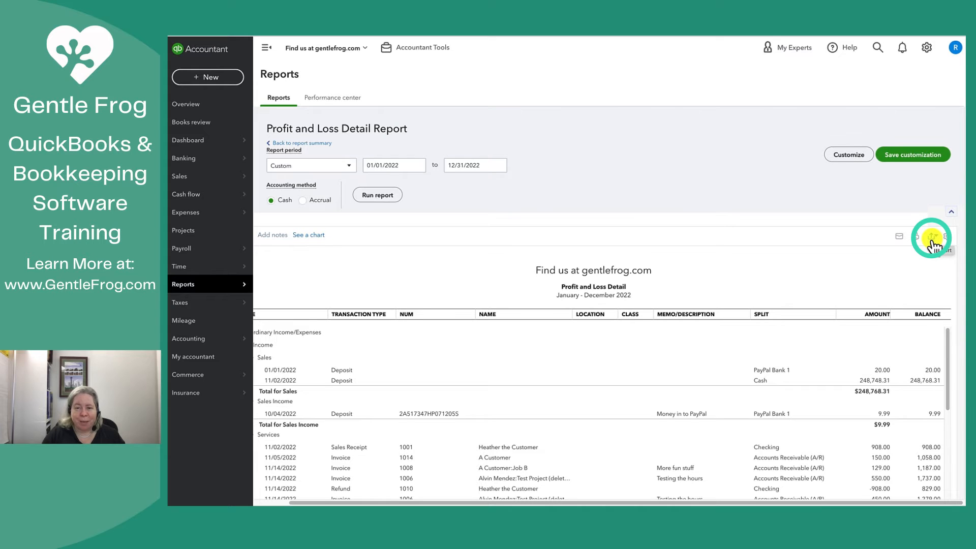
click(931, 236)
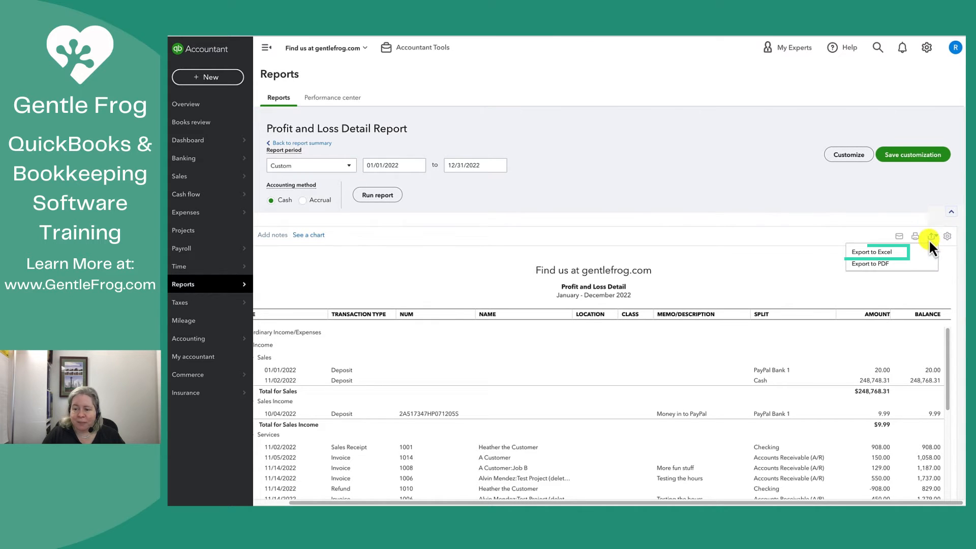
click(873, 252)
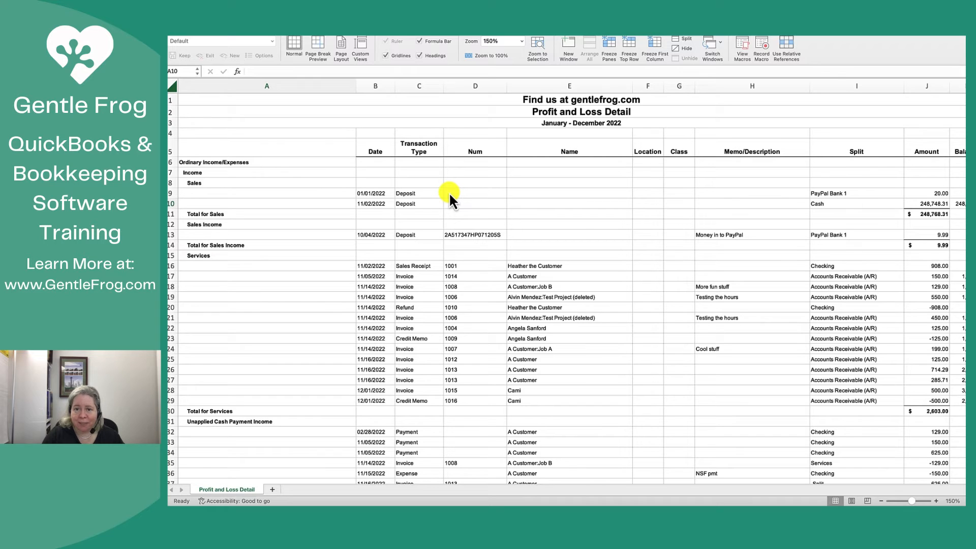
Step: Browse the exported sheet and select the Home Depot name in row 12
click(192, 173)
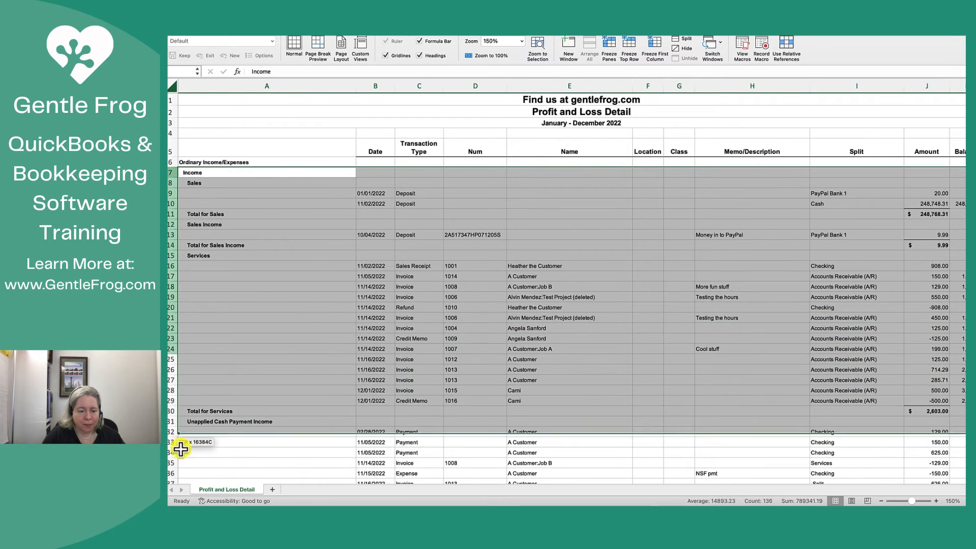
scroll(down, 3)
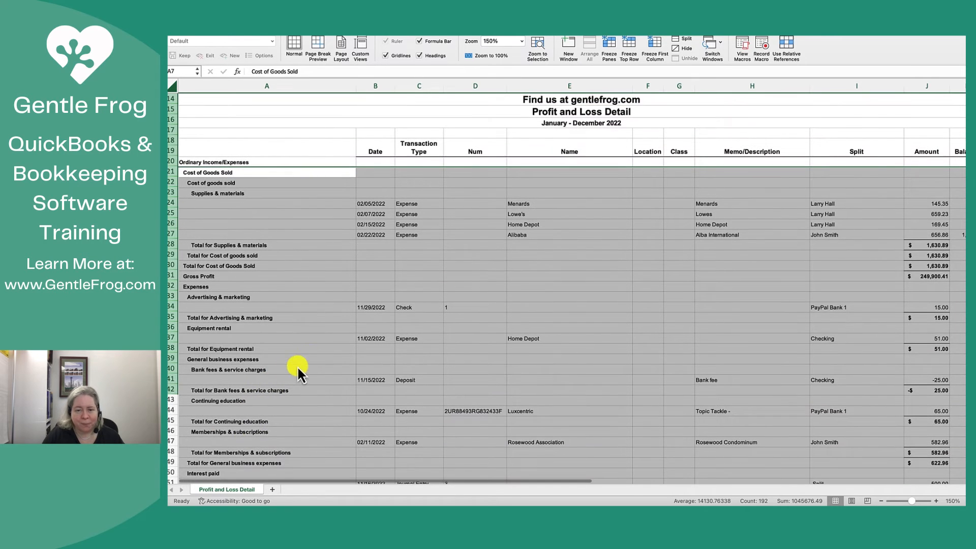
click(560, 224)
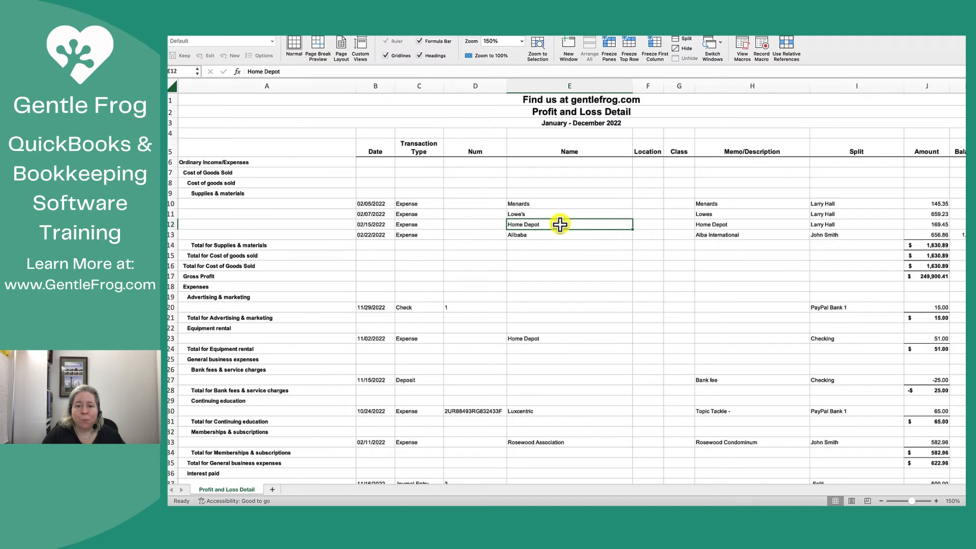
mouse_move(182, 40)
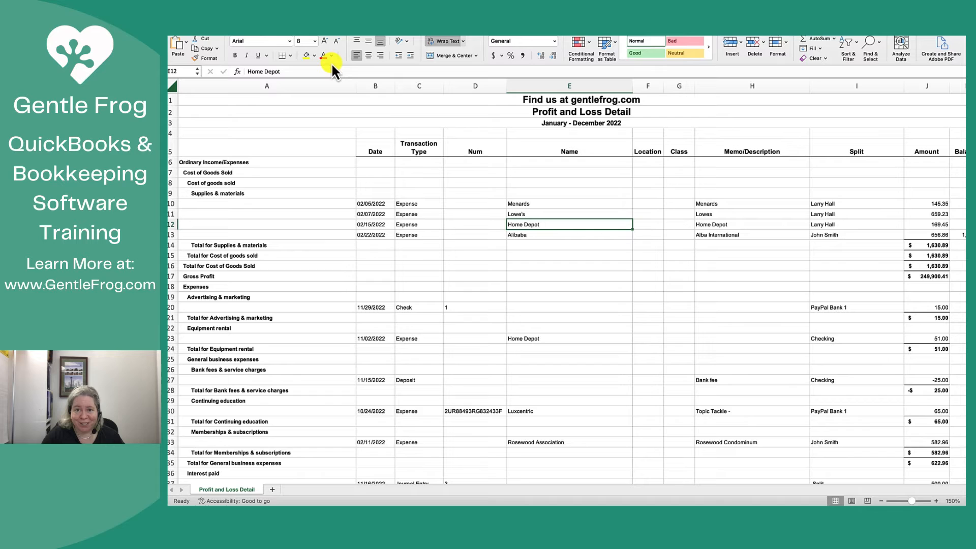
mouse_move(218, 188)
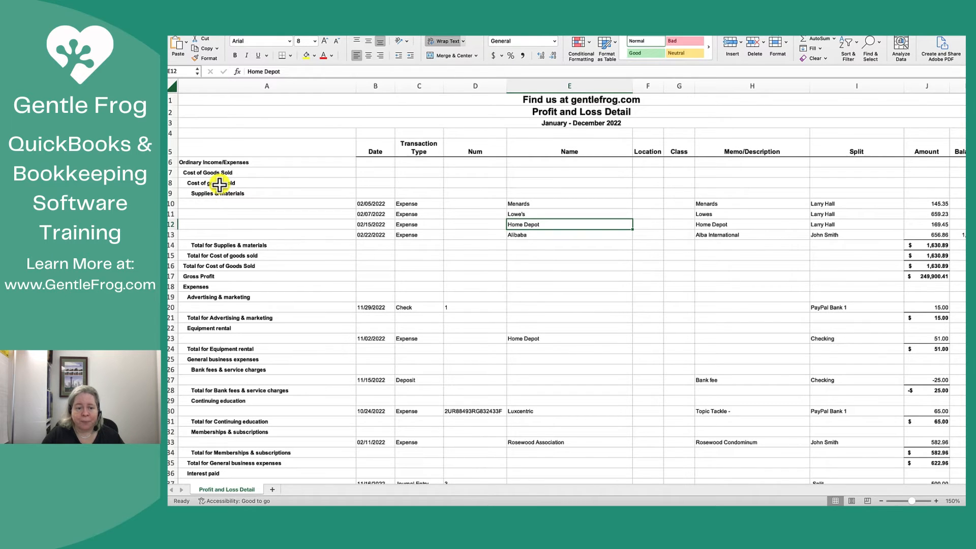
Step: Fill the Advertising & marketing entry in row 20 with yellow
click(217, 183)
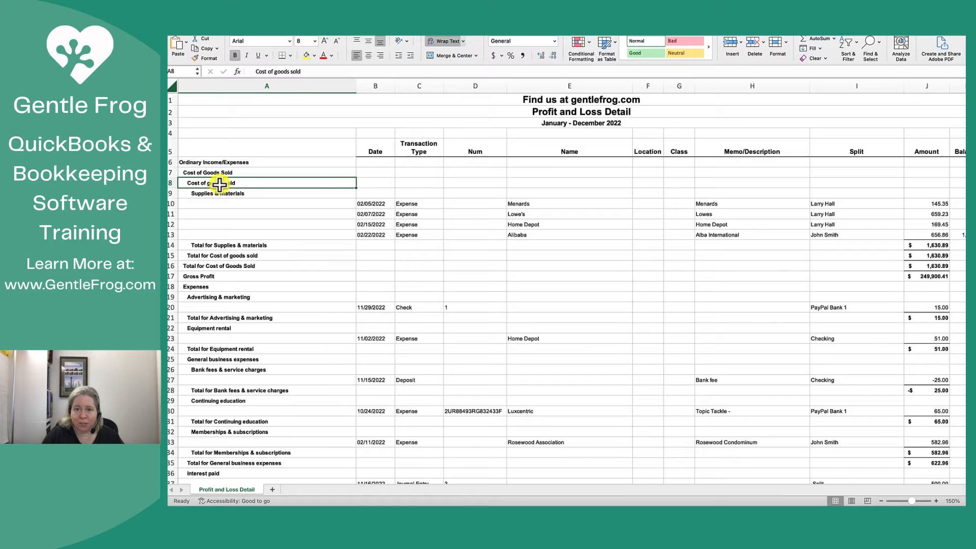
click(234, 193)
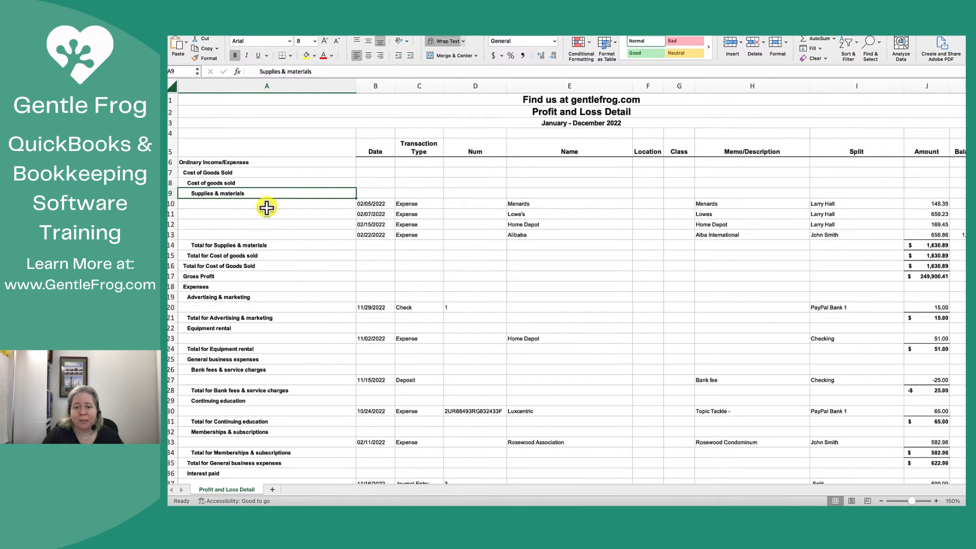
scroll(down, 3)
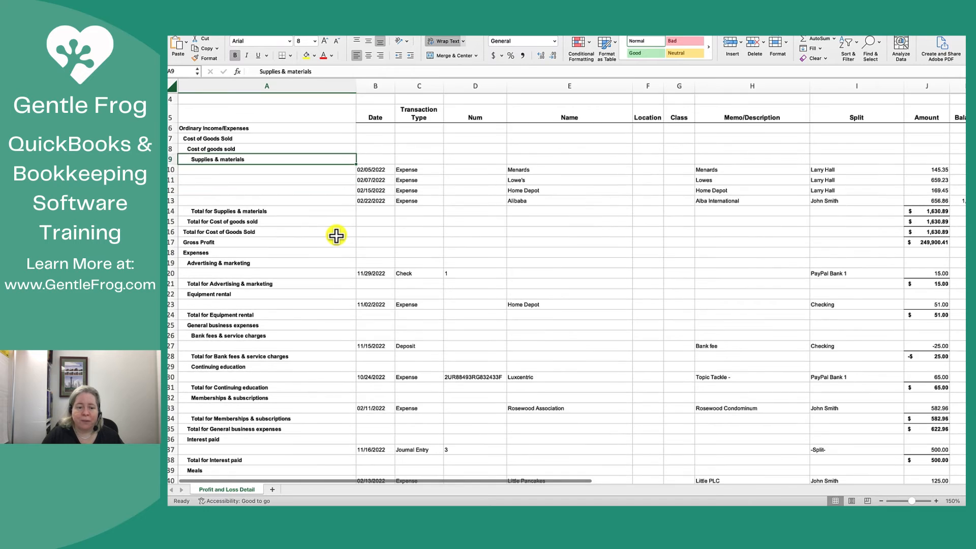
scroll(down, 3)
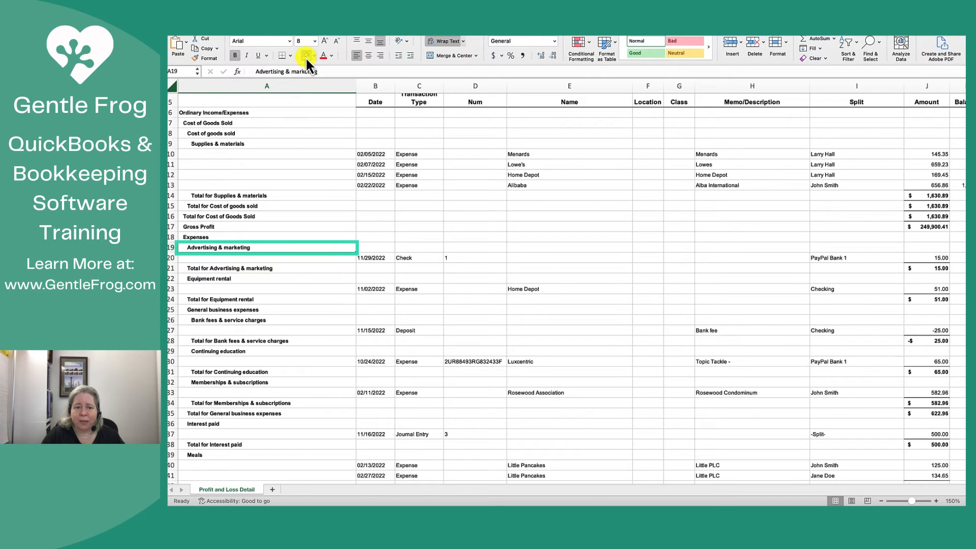
click(304, 55)
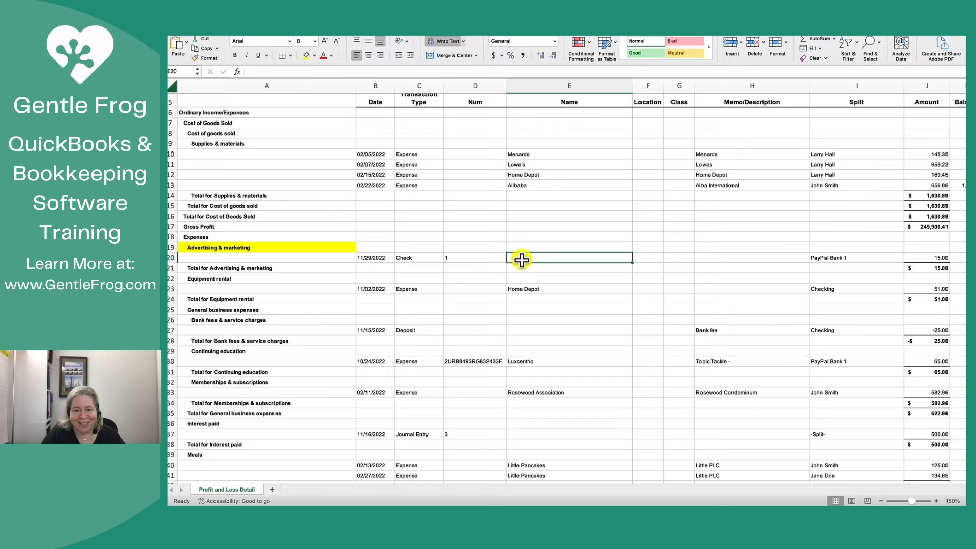
mouse_move(301, 57)
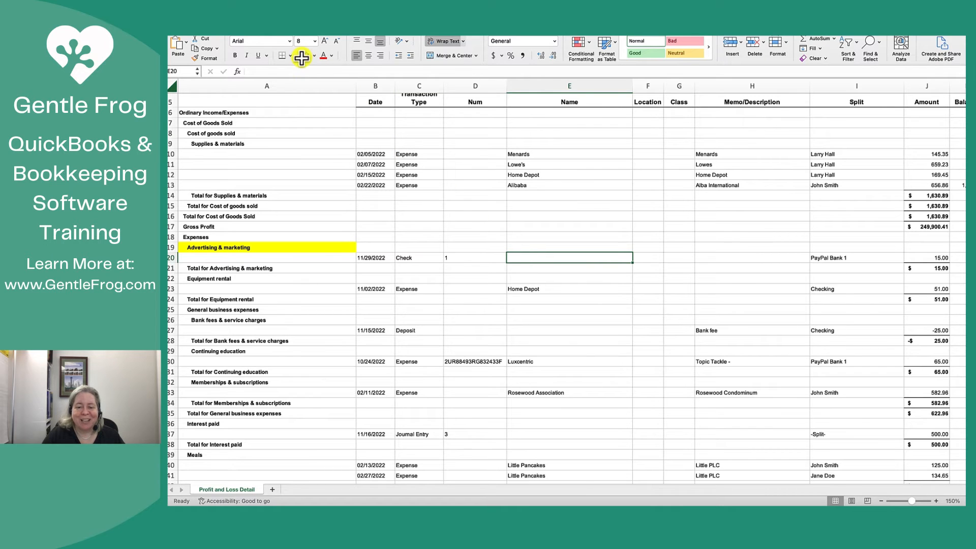
mouse_move(402, 137)
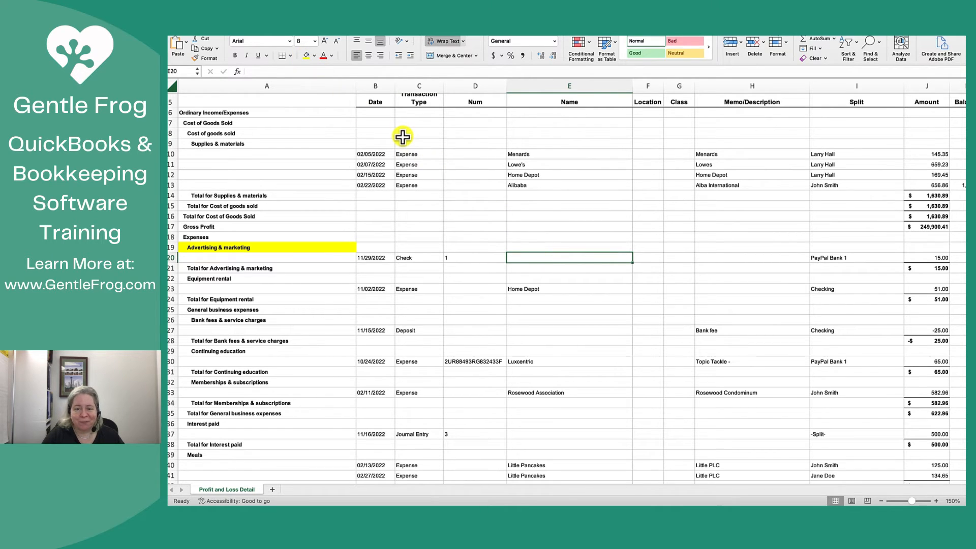
Step: Enter 'Made up vendor name here' as the vendor and scroll down to Professional Fees
text(Made up vendor name here)
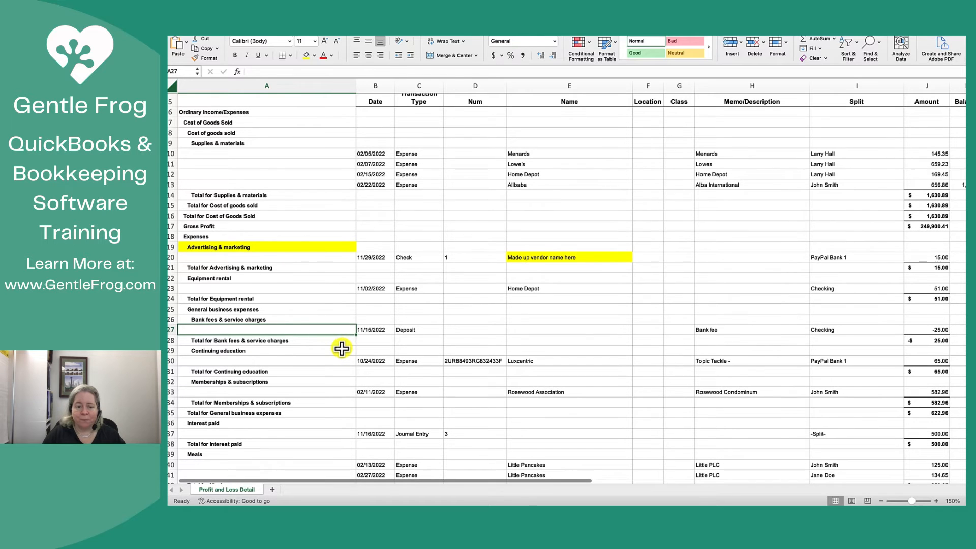
scroll(down, 3)
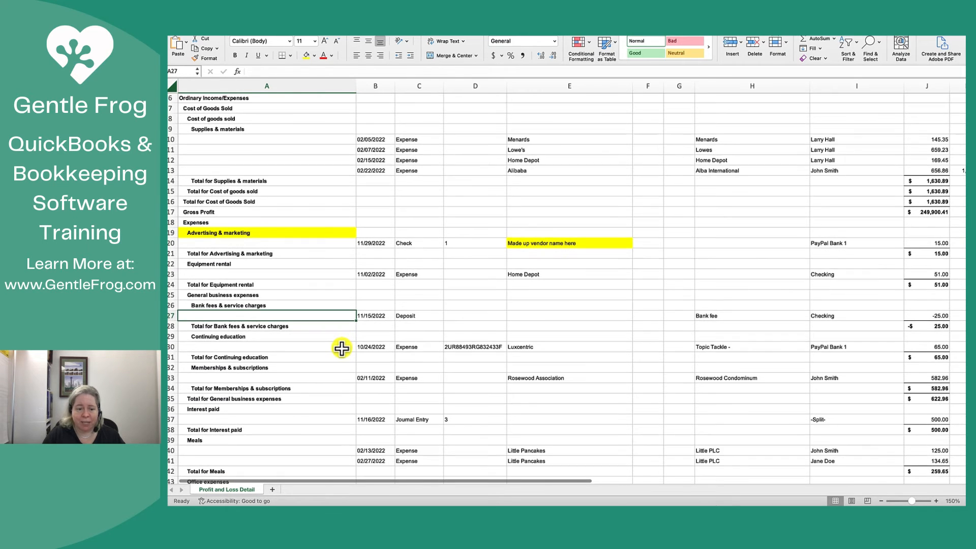
scroll(down, 3)
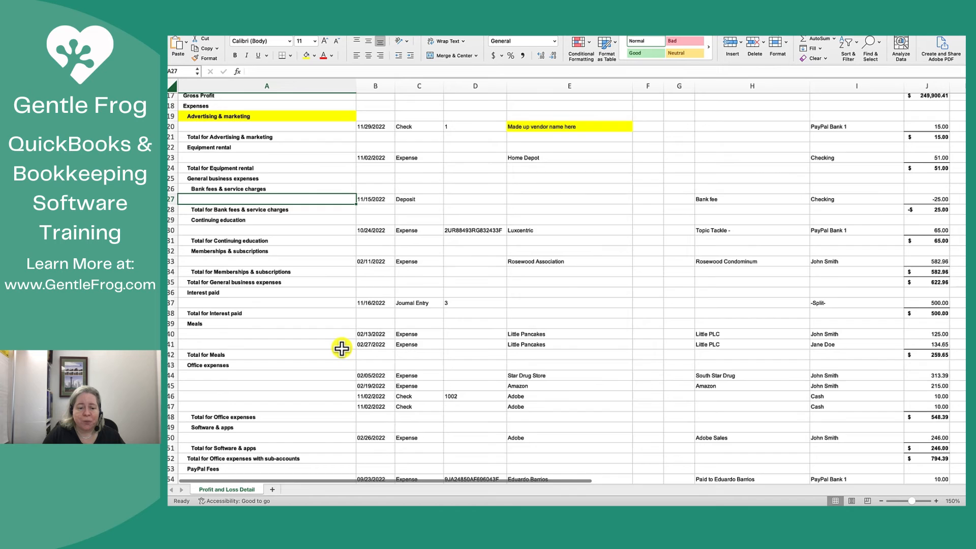
scroll(down, 3)
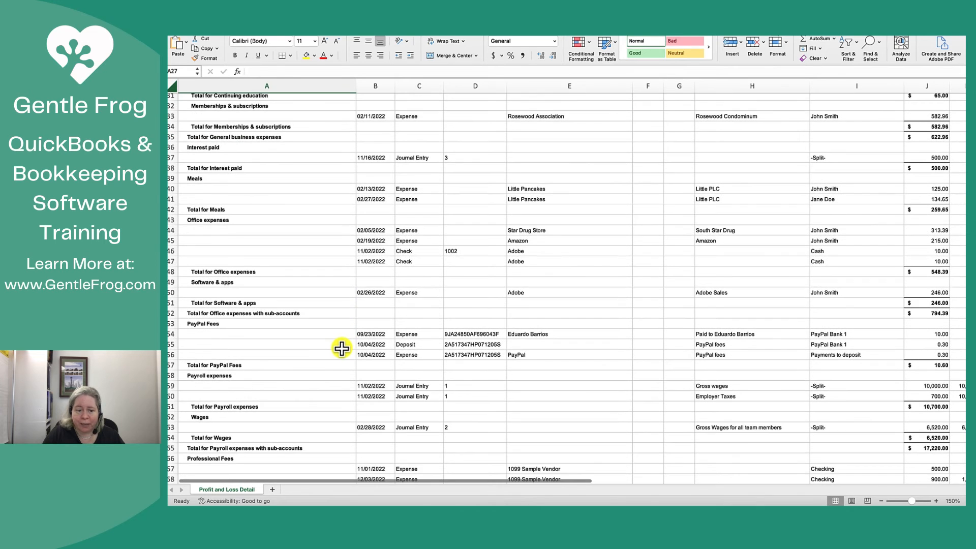
scroll(down, 3)
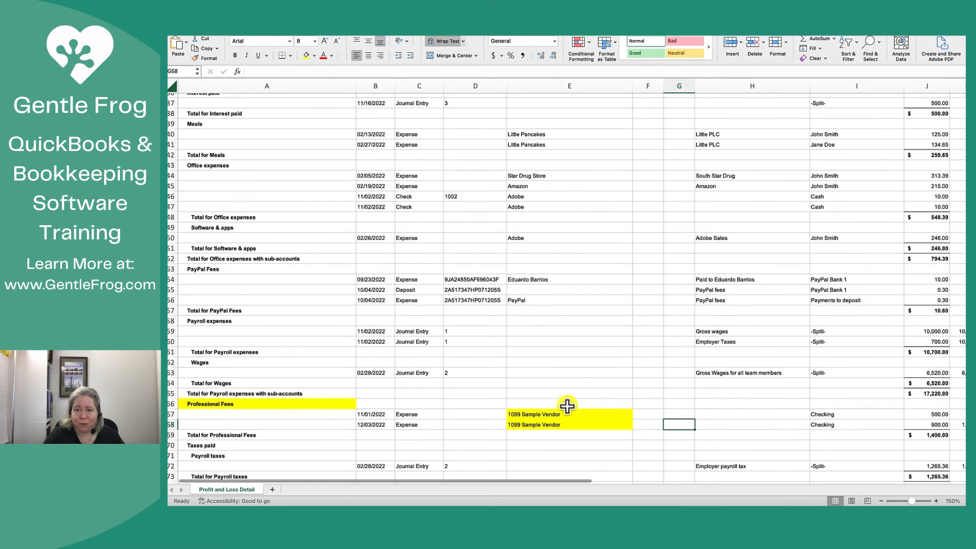
Step: Scroll down past Professional Fees to the Taxes paid and Travel sections
scroll(down, 3)
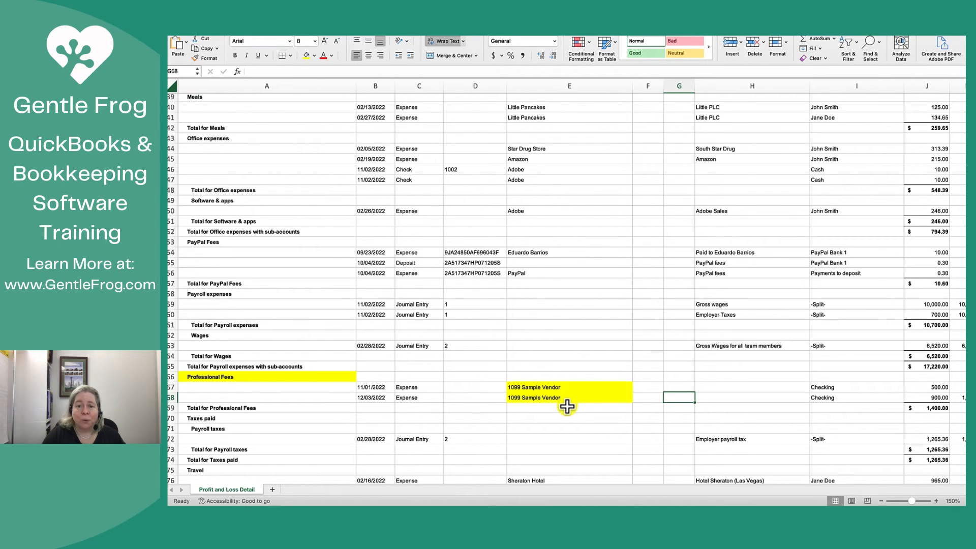
mouse_move(704, 385)
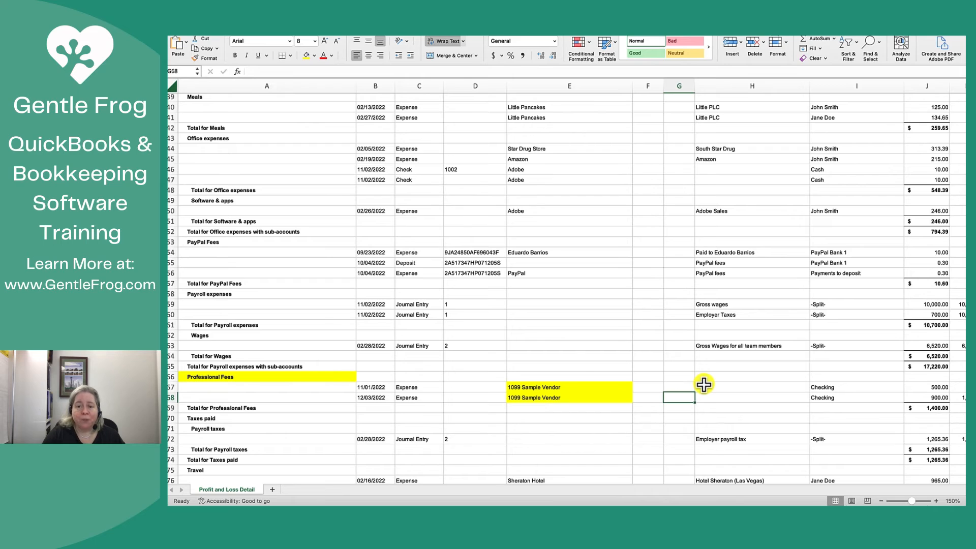
mouse_move(723, 385)
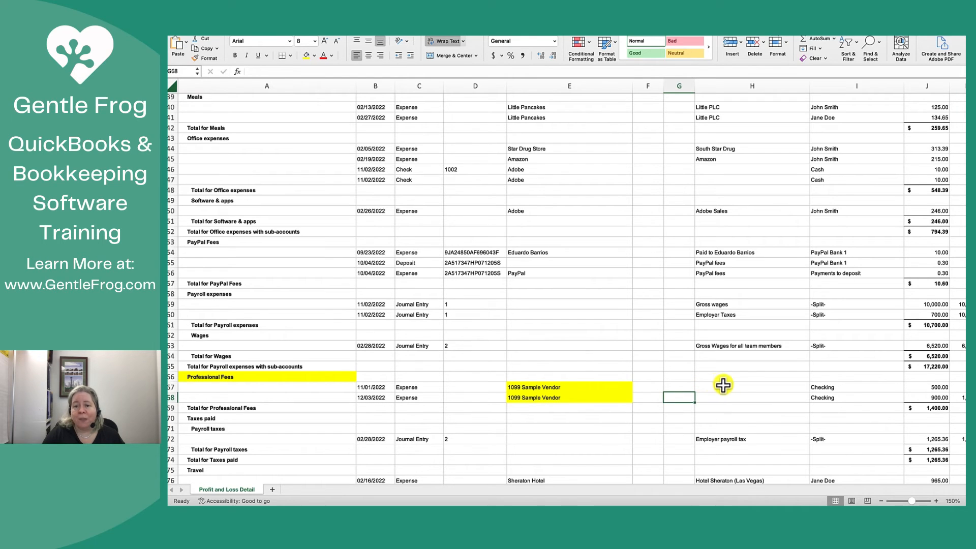
Step: Fill the two Checking split cells I67:I68 orange
click(856, 397)
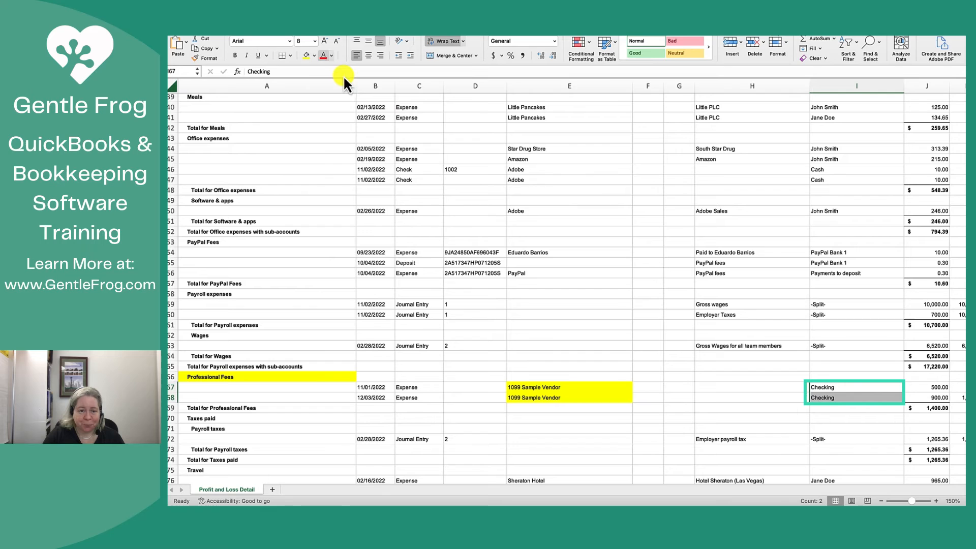
click(314, 55)
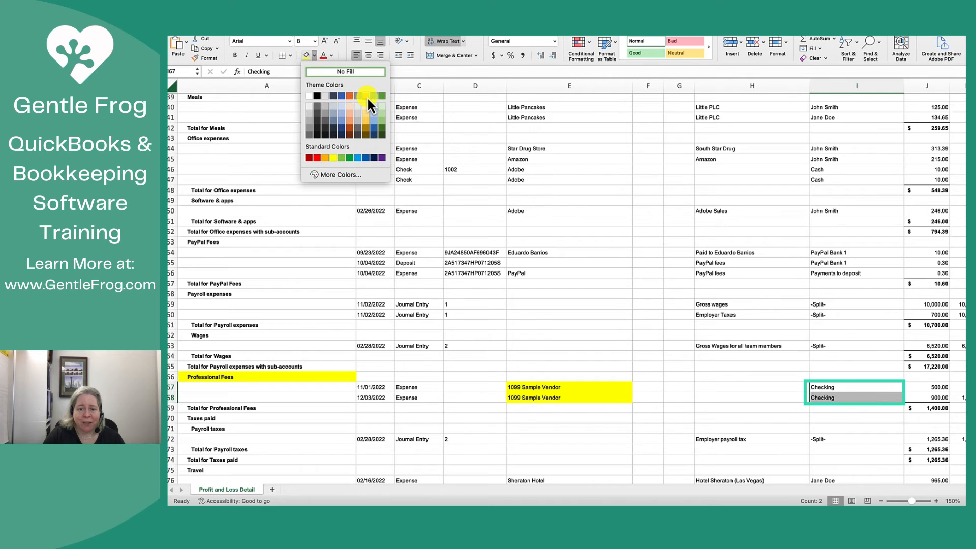
click(371, 96)
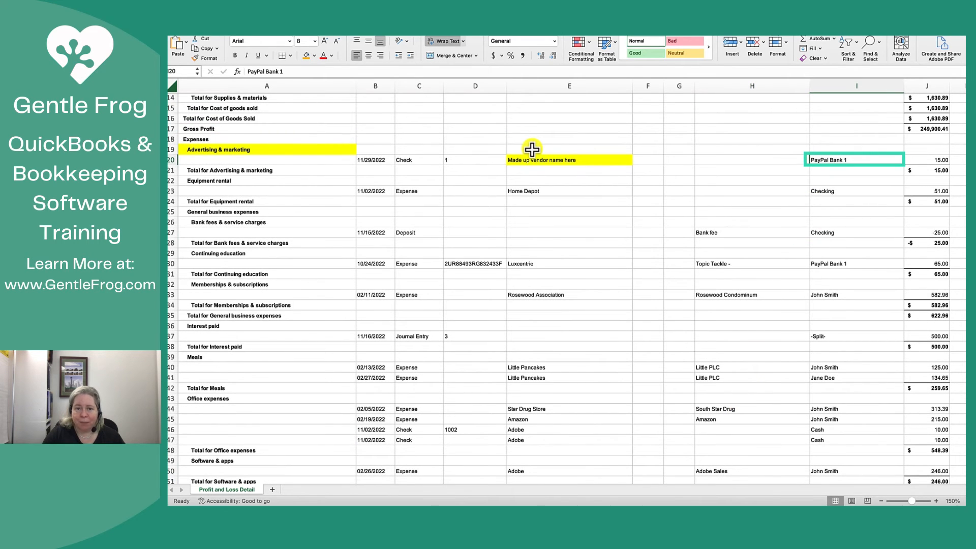
mouse_move(271, 110)
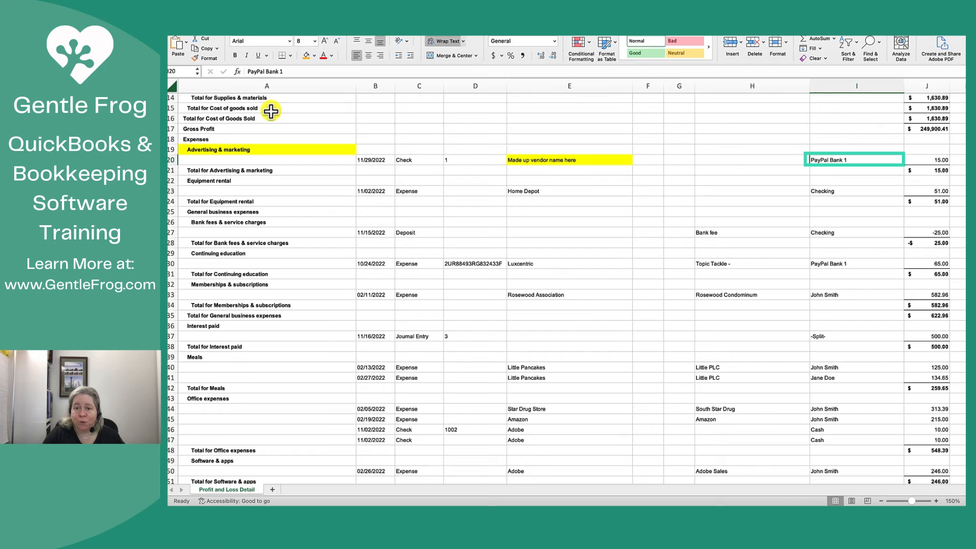
Step: Fill the PayPal Bank 1 split cell I20 red and select the 1099 amount cells
click(312, 56)
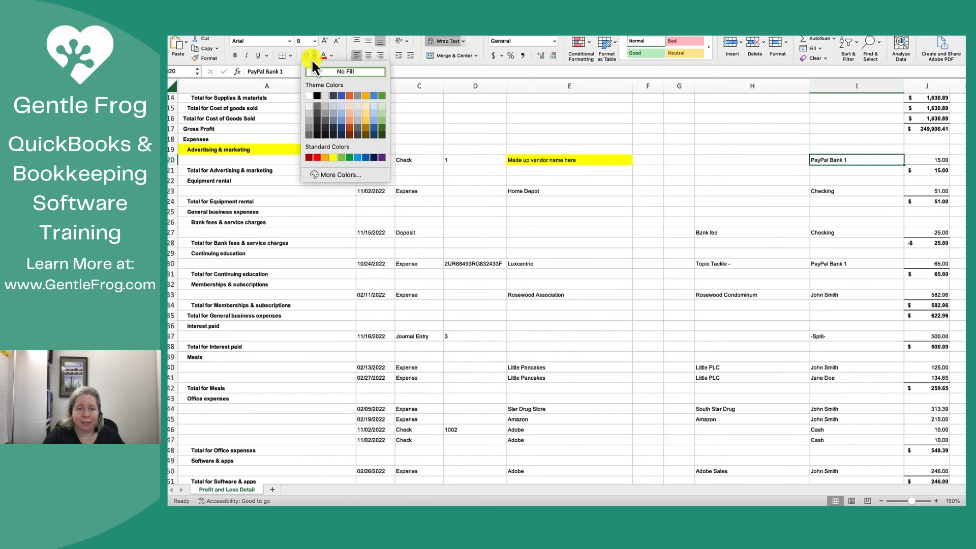
click(310, 156)
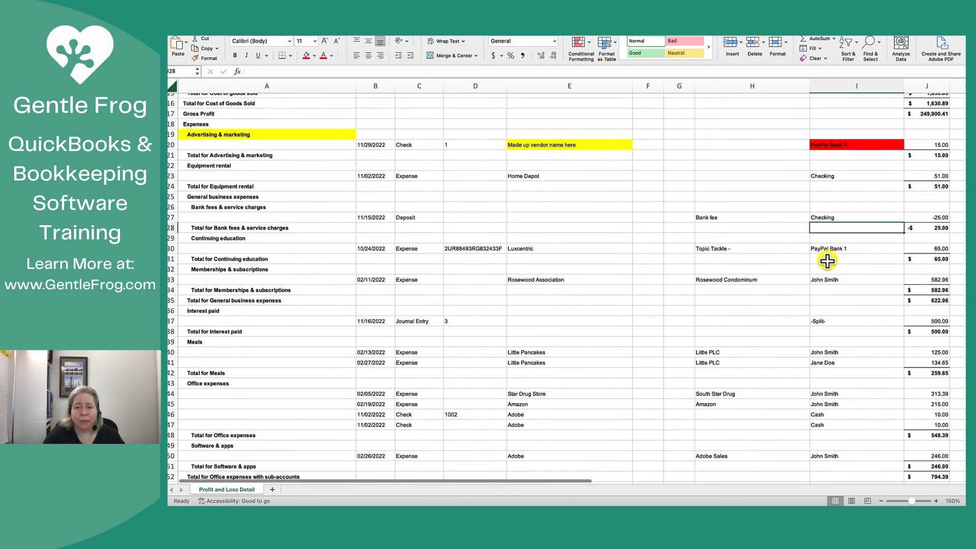
scroll(down, 3)
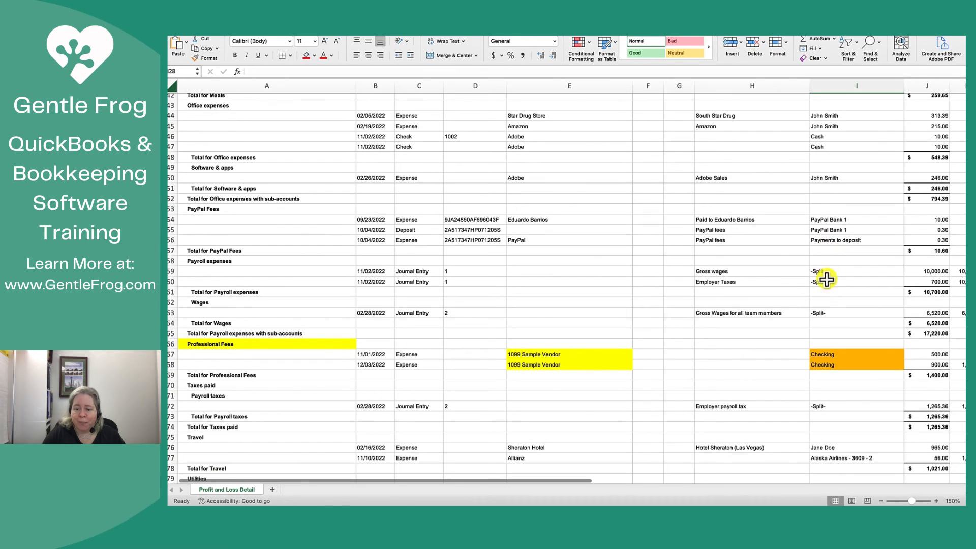
click(823, 354)
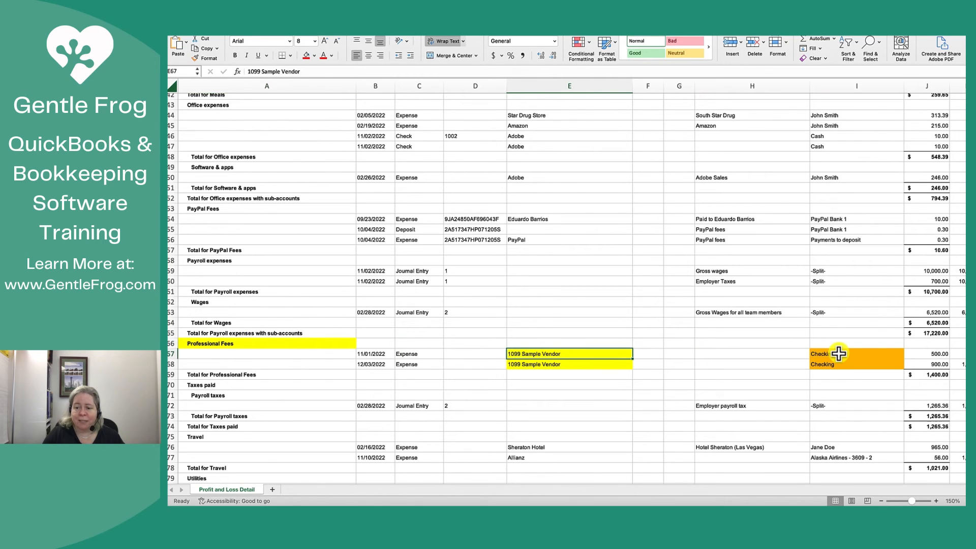
click(836, 354)
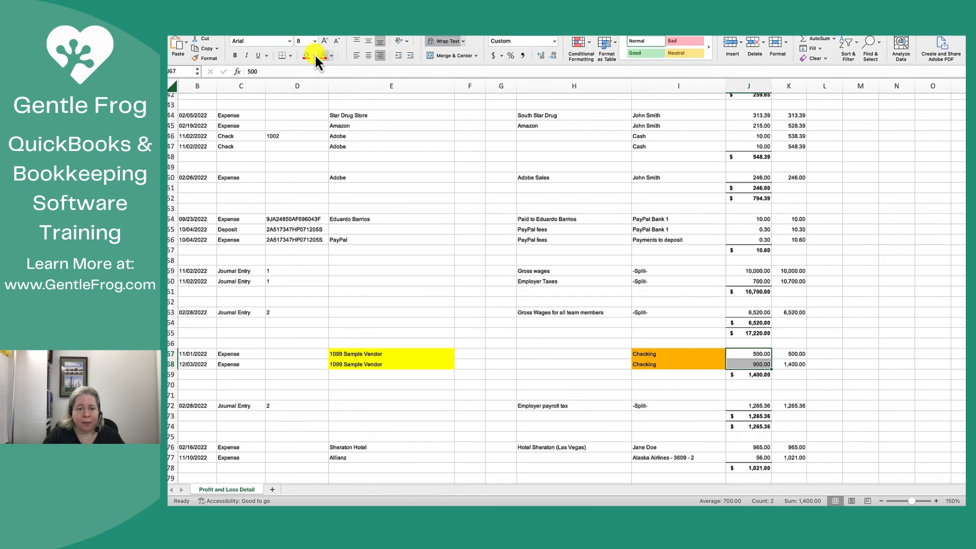
Step: Fill the 500.00 and 900.00 amounts in J67:J68 light green
click(314, 56)
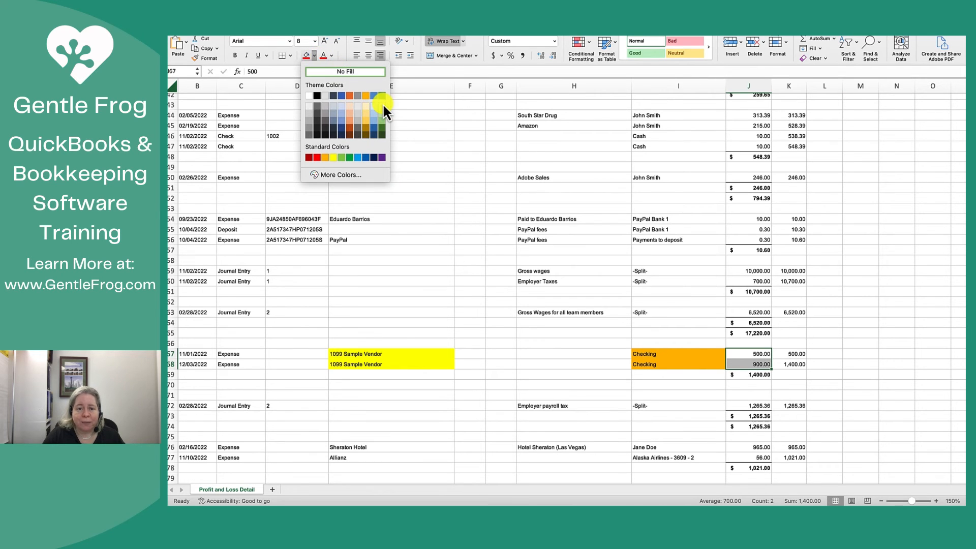
click(574, 359)
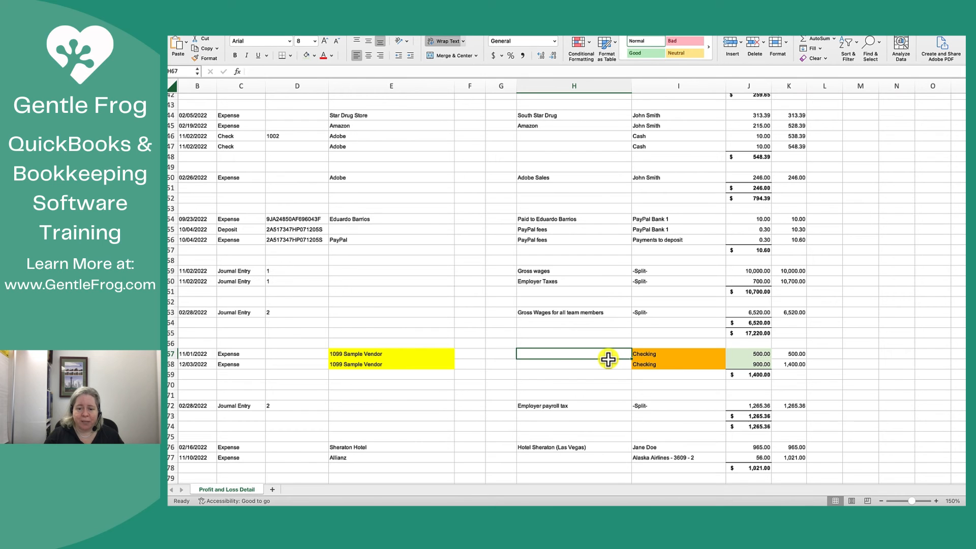
click(297, 354)
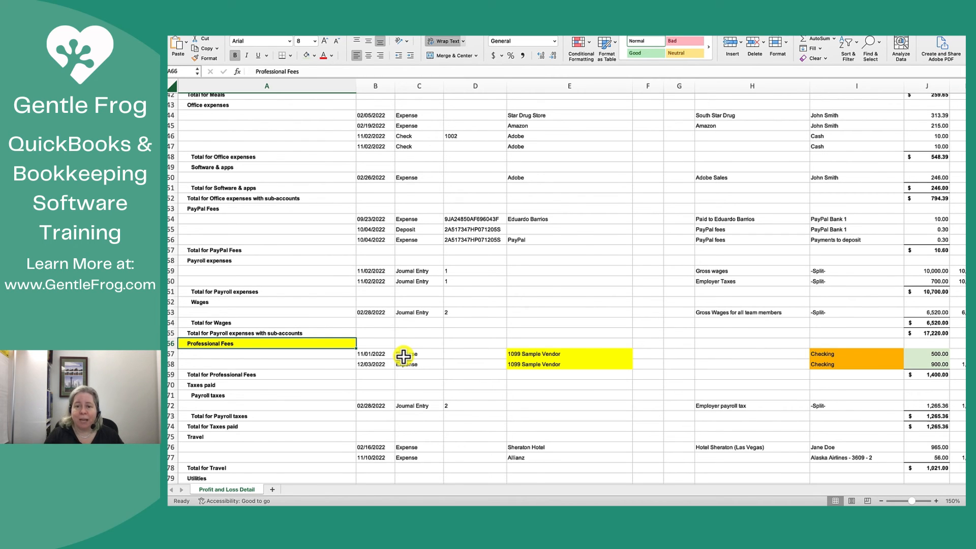
mouse_move(697, 356)
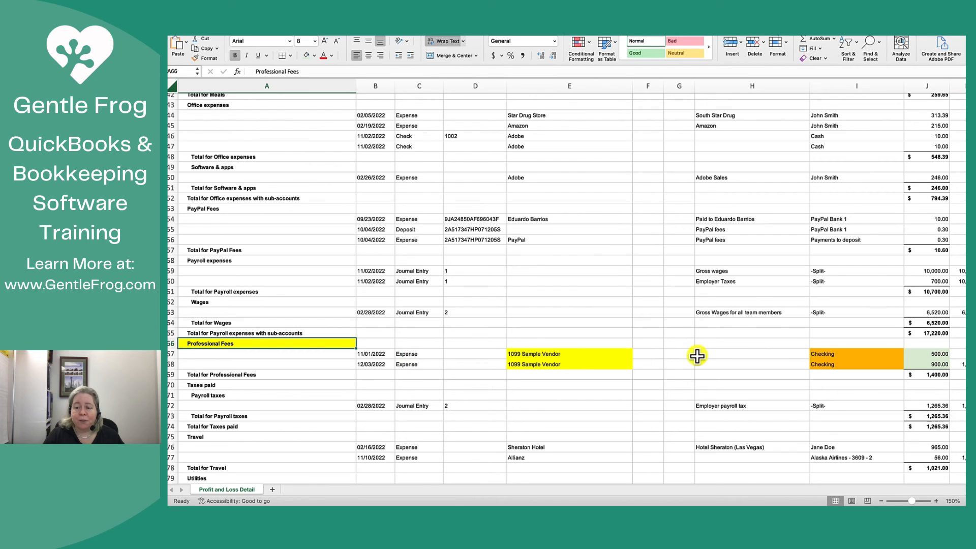
click(856, 353)
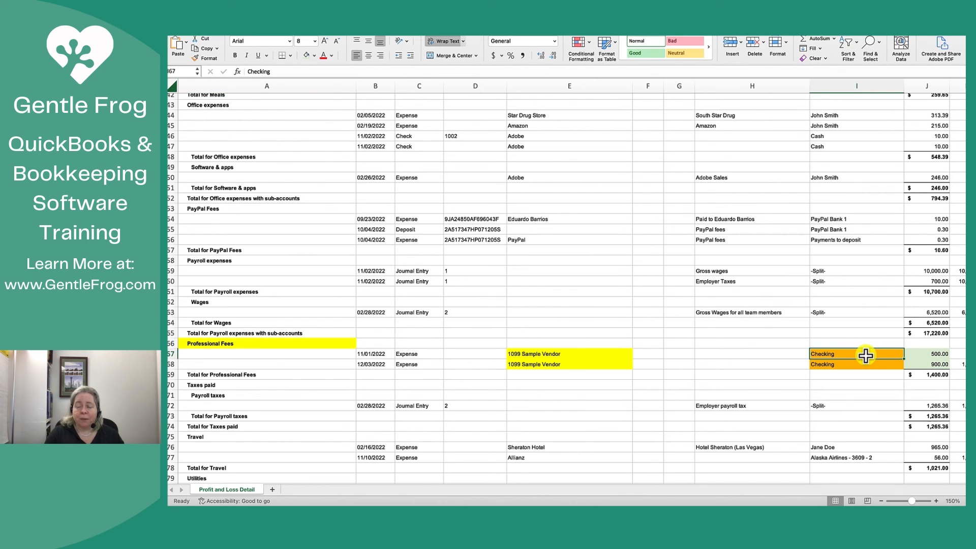